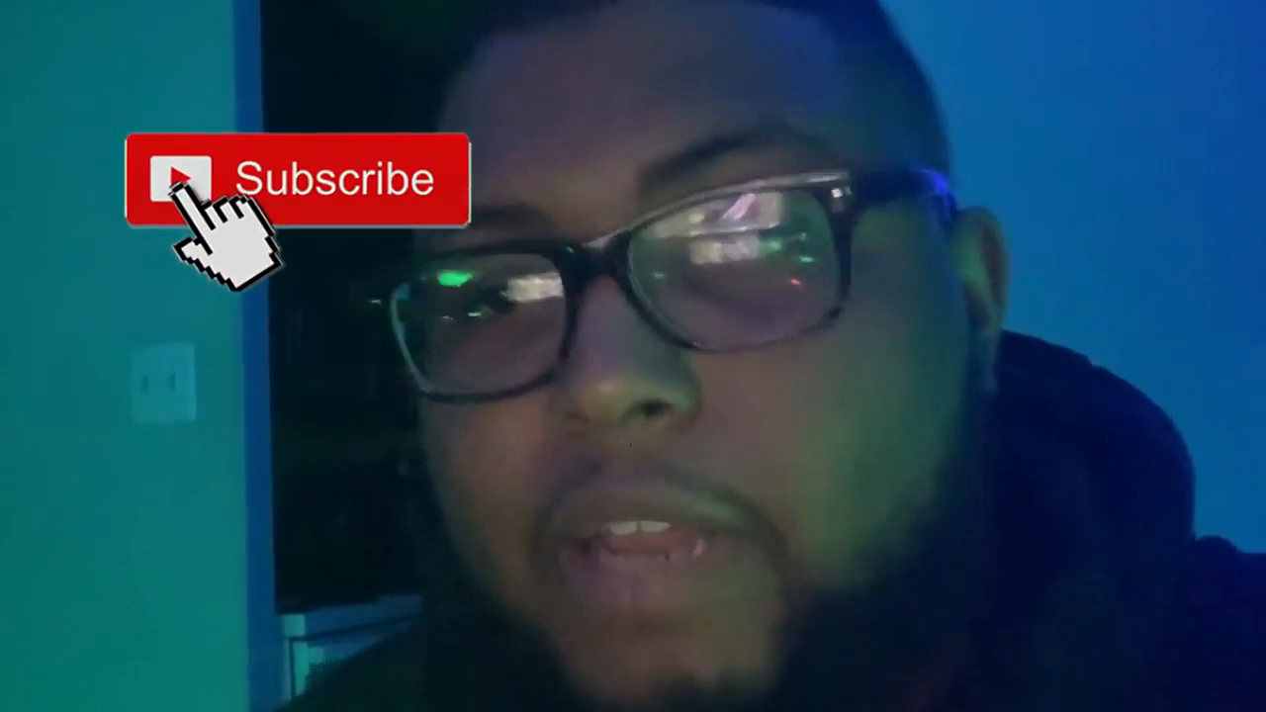
- Lower the Inner Glow opacity slider to settle around 40%, shifting the dialog to judge the lettering
left_click(722, 419)
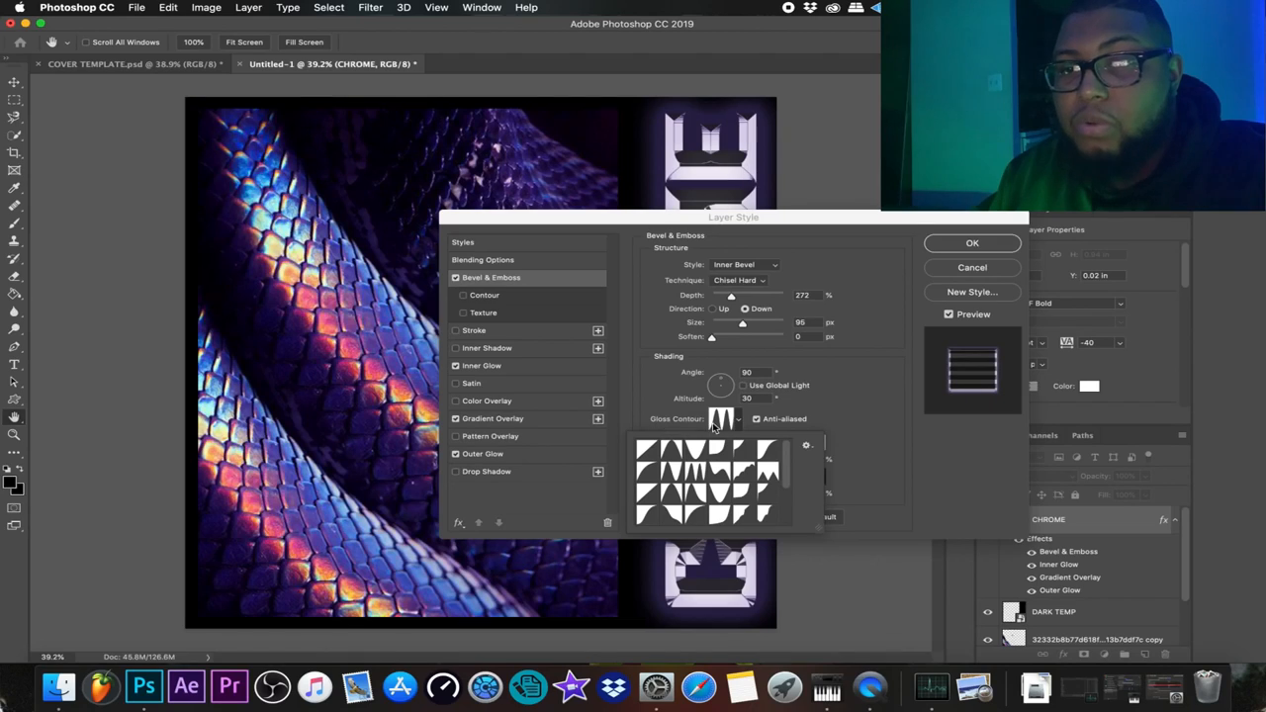
mouse_move(698, 478)
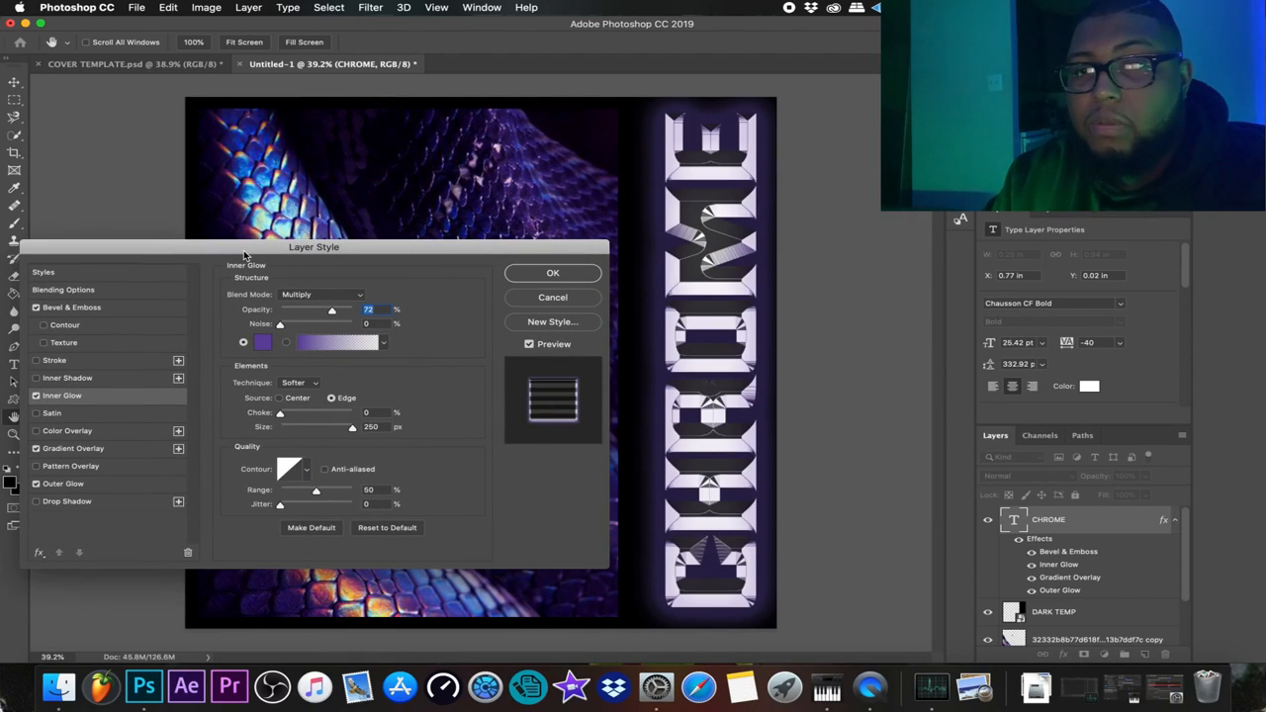
left_click_drag(333, 309, 326, 309)
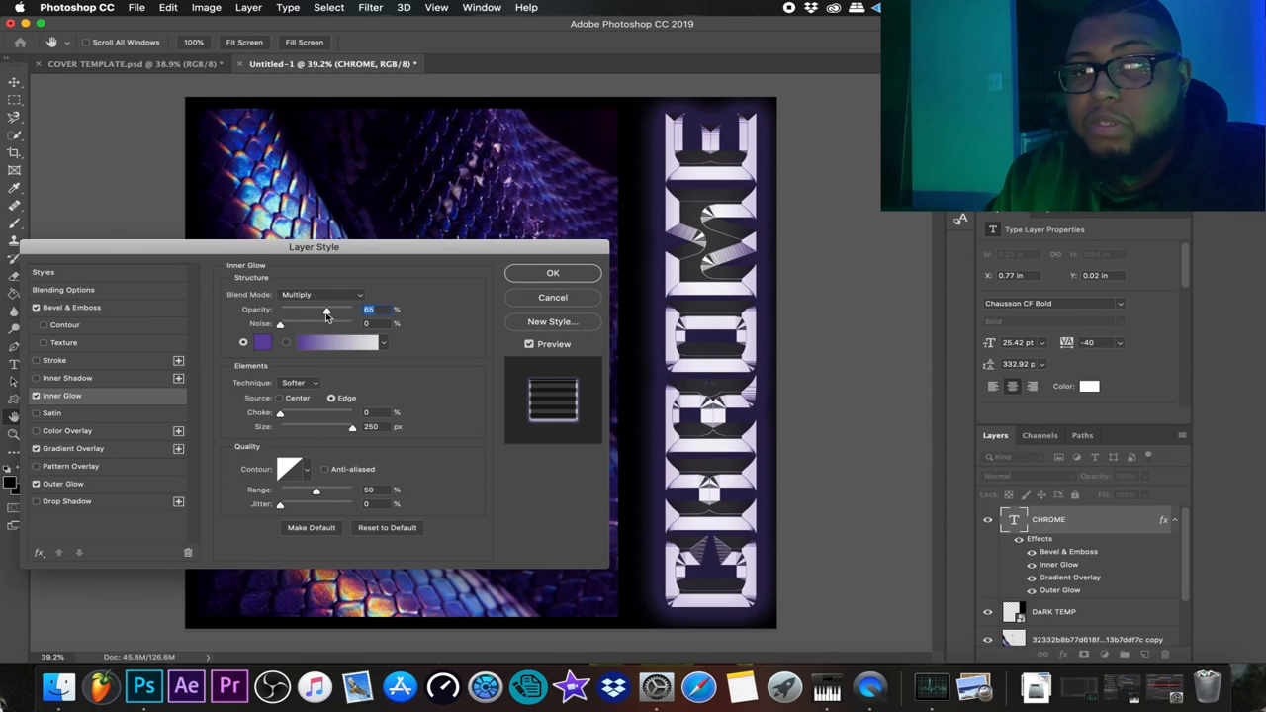
left_click_drag(326, 309, 301, 309)
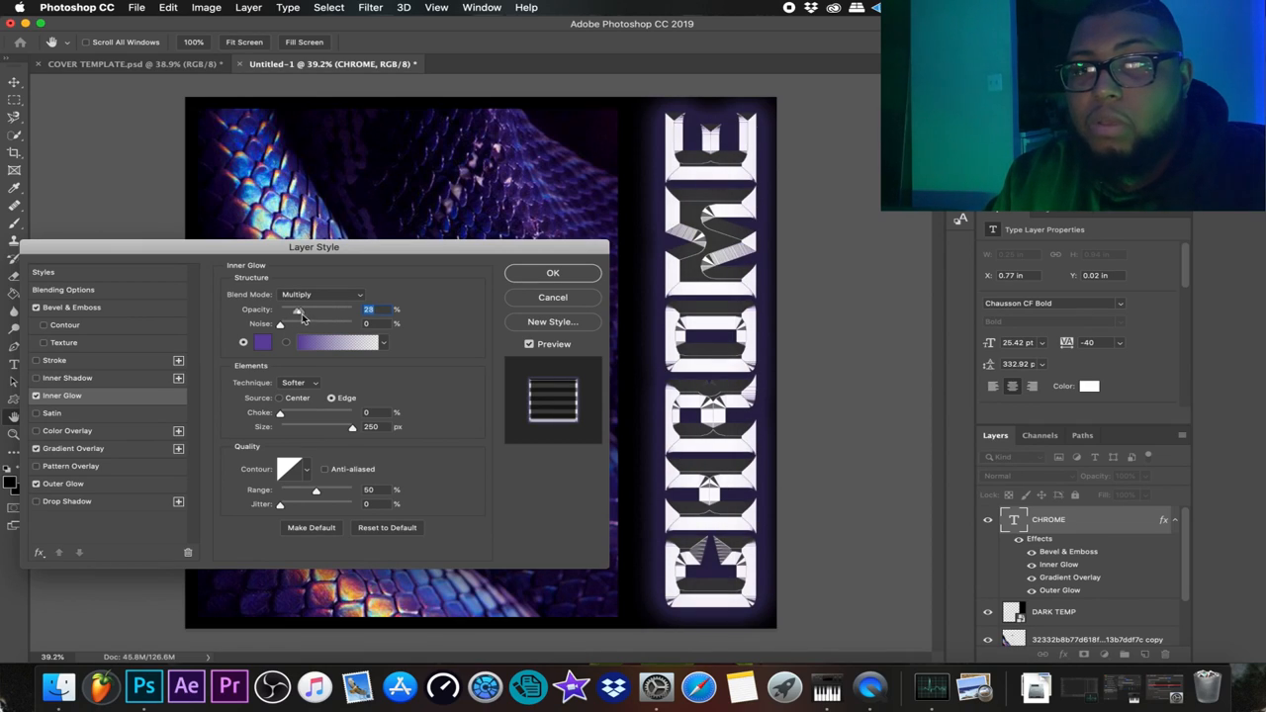
left_click_drag(301, 309, 321, 309)
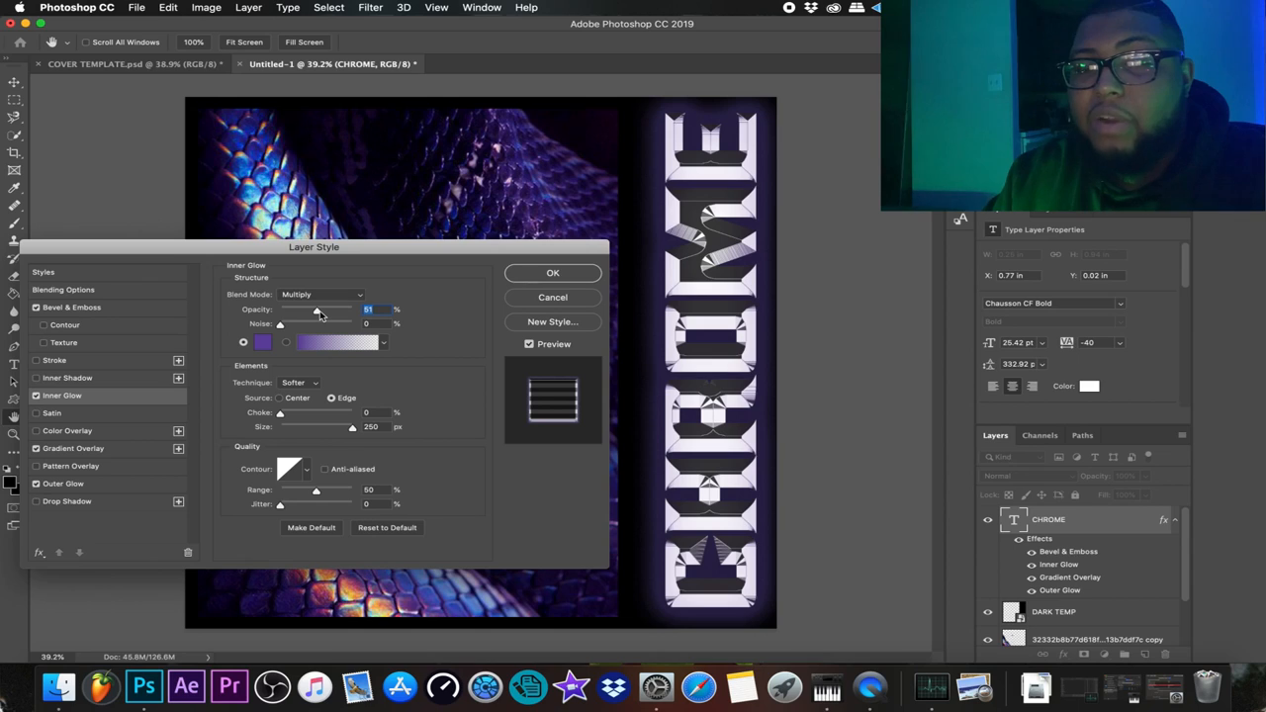
left_click_drag(320, 308, 312, 309)
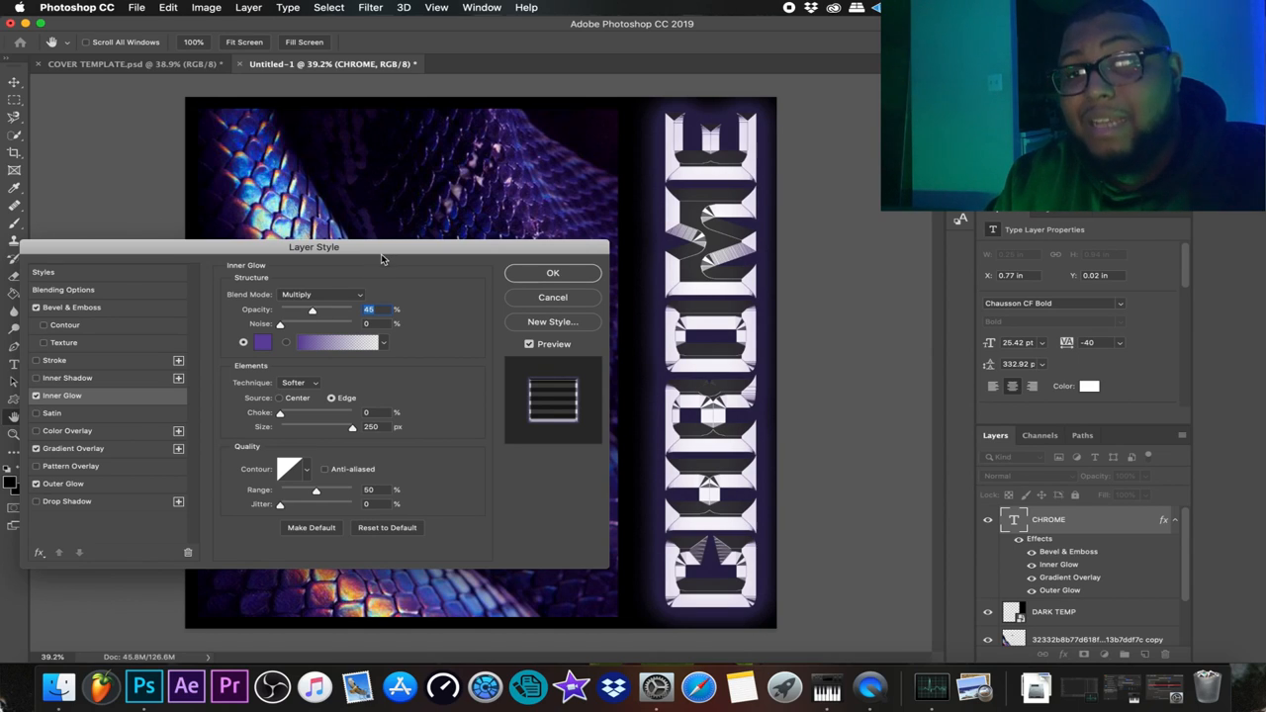
left_click_drag(315, 245, 491, 248)
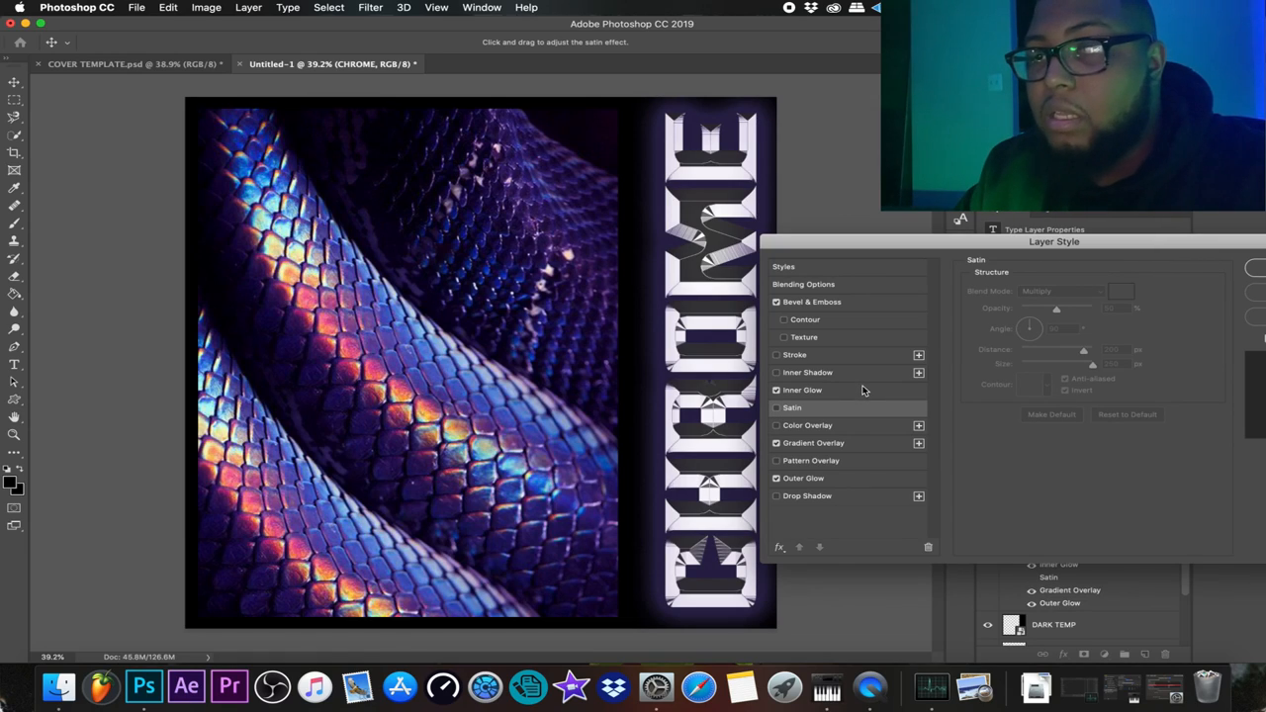
- Review the Satin and Outer Glow settings and confirm the layer style with OK
left_click(803, 390)
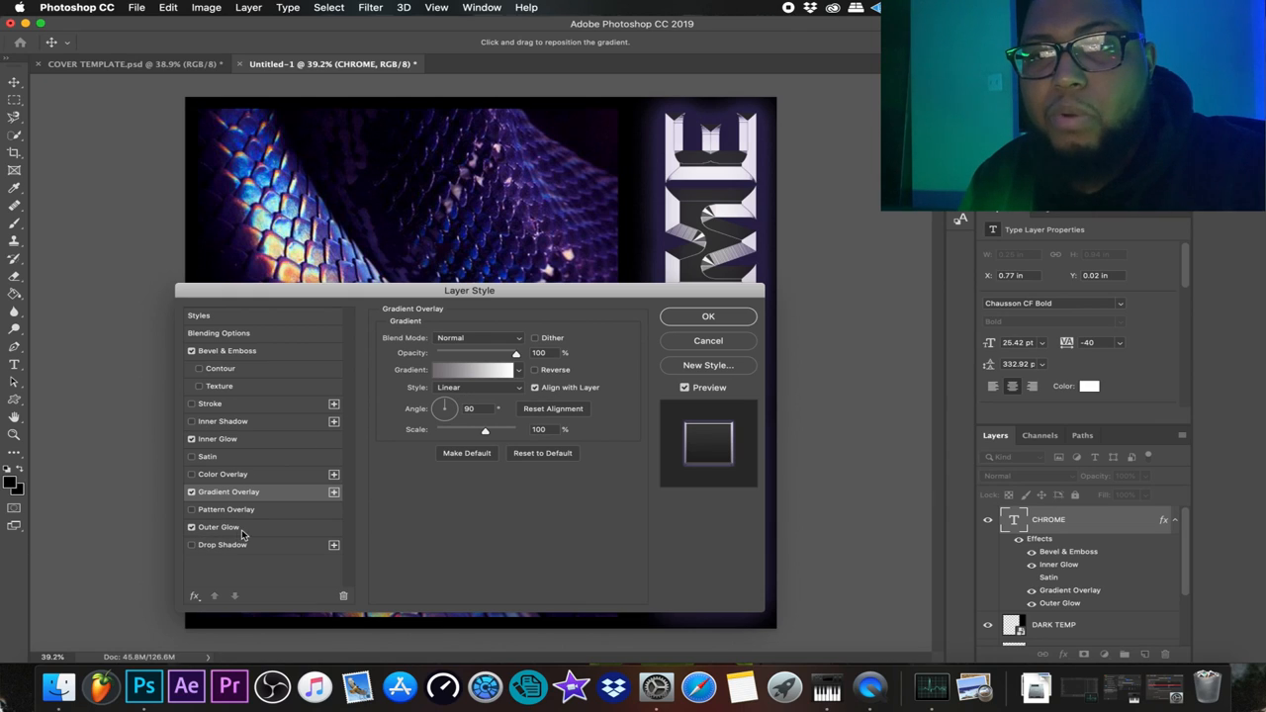
left_click(218, 526)
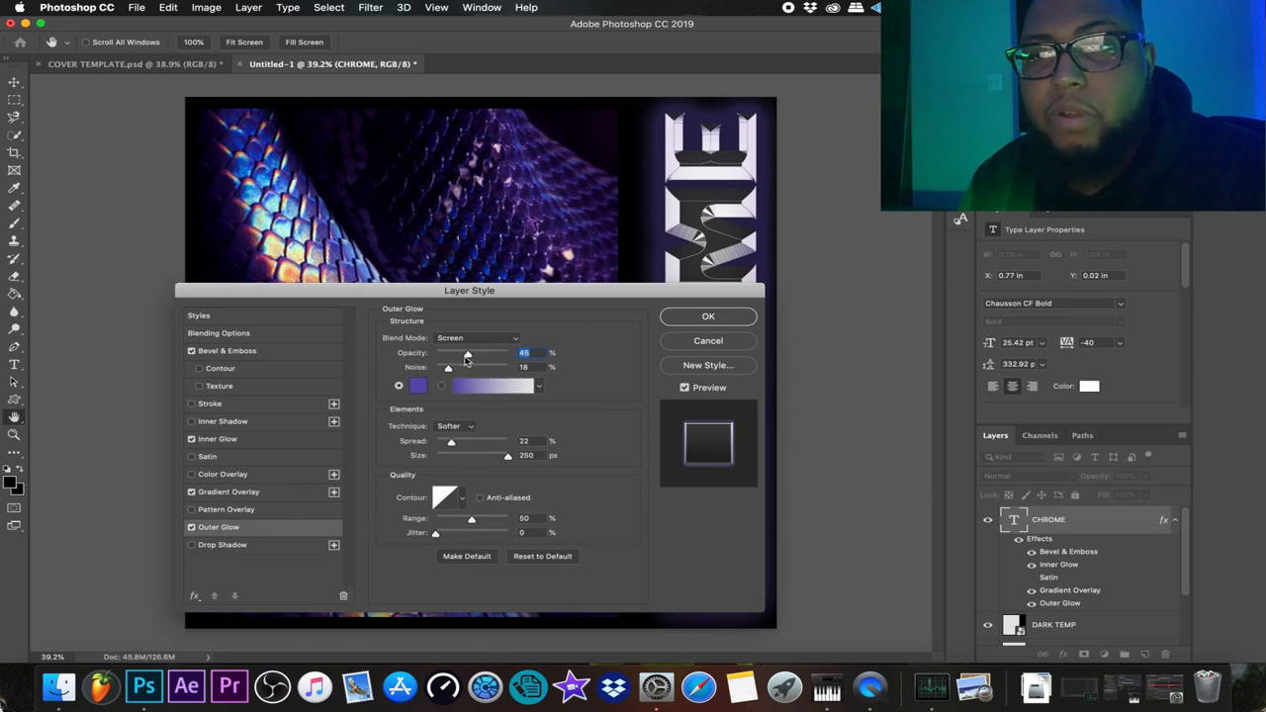
left_click(418, 384)
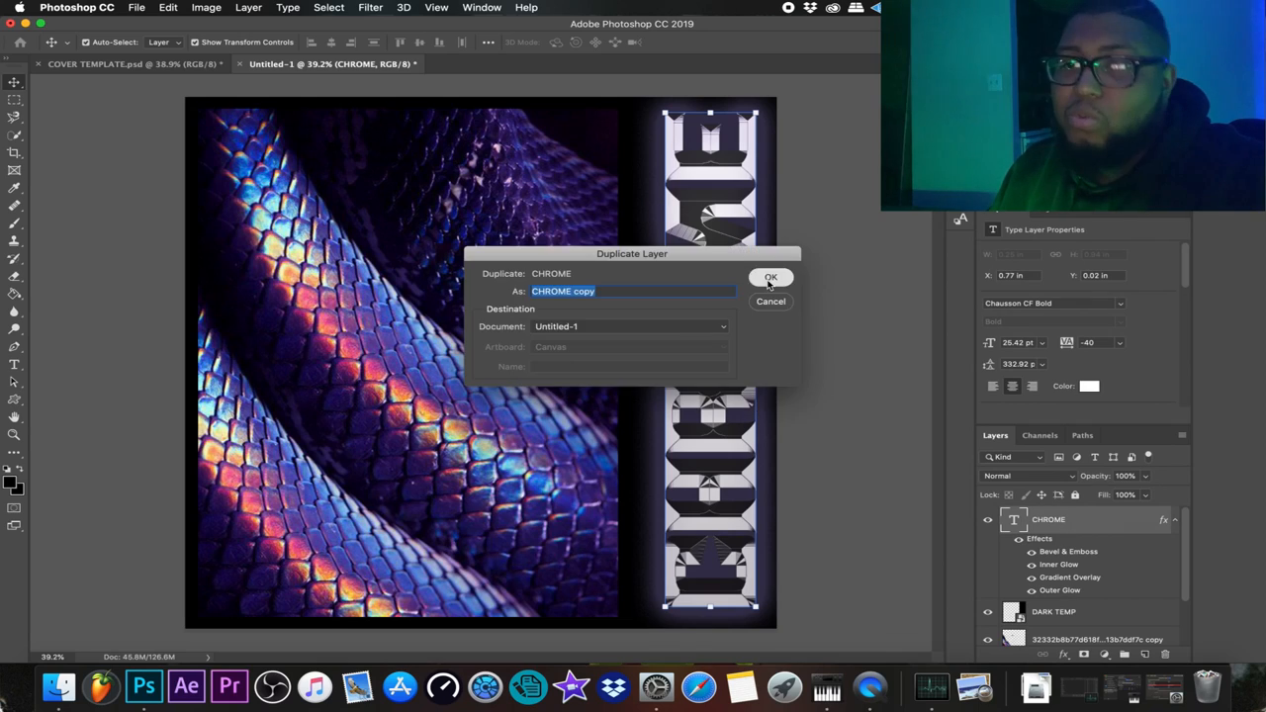
- Confirm the Duplicate Layer dialog, keeping the name CHROME copy
left_click(771, 277)
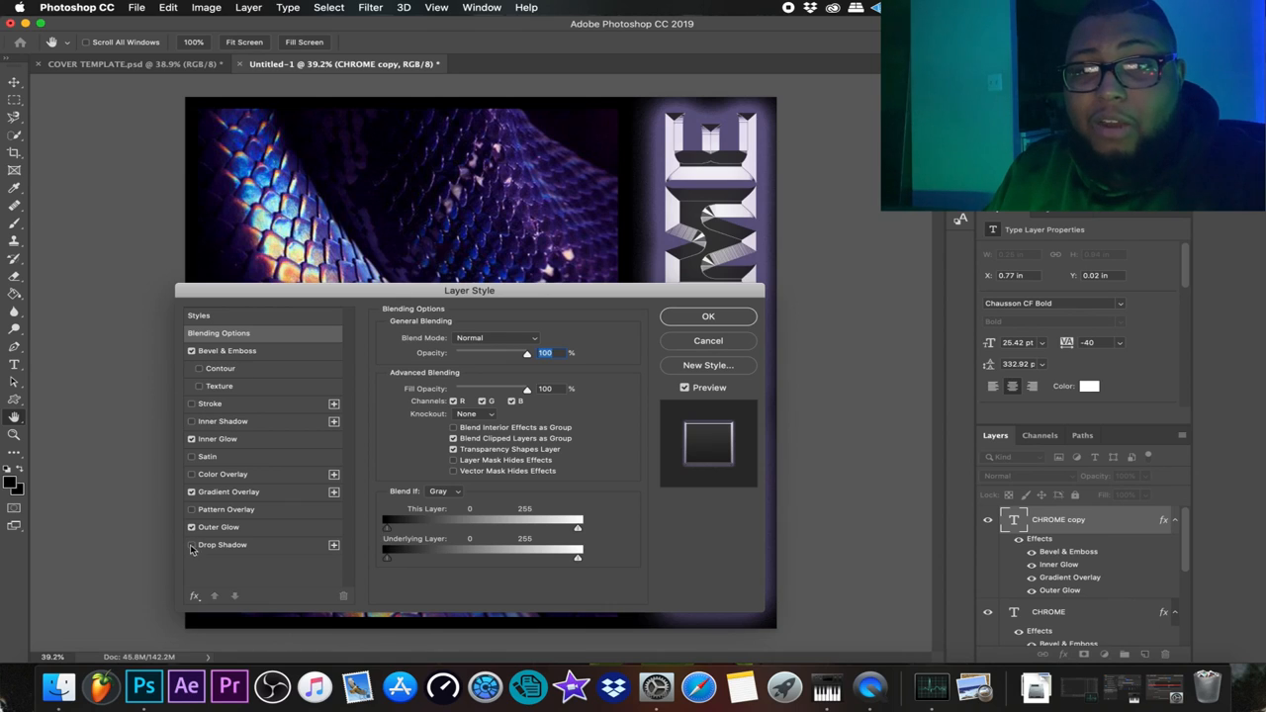
- Enable Stroke on CHROME copy after glancing at the outer glow colour and bevel styles
left_click(218, 526)
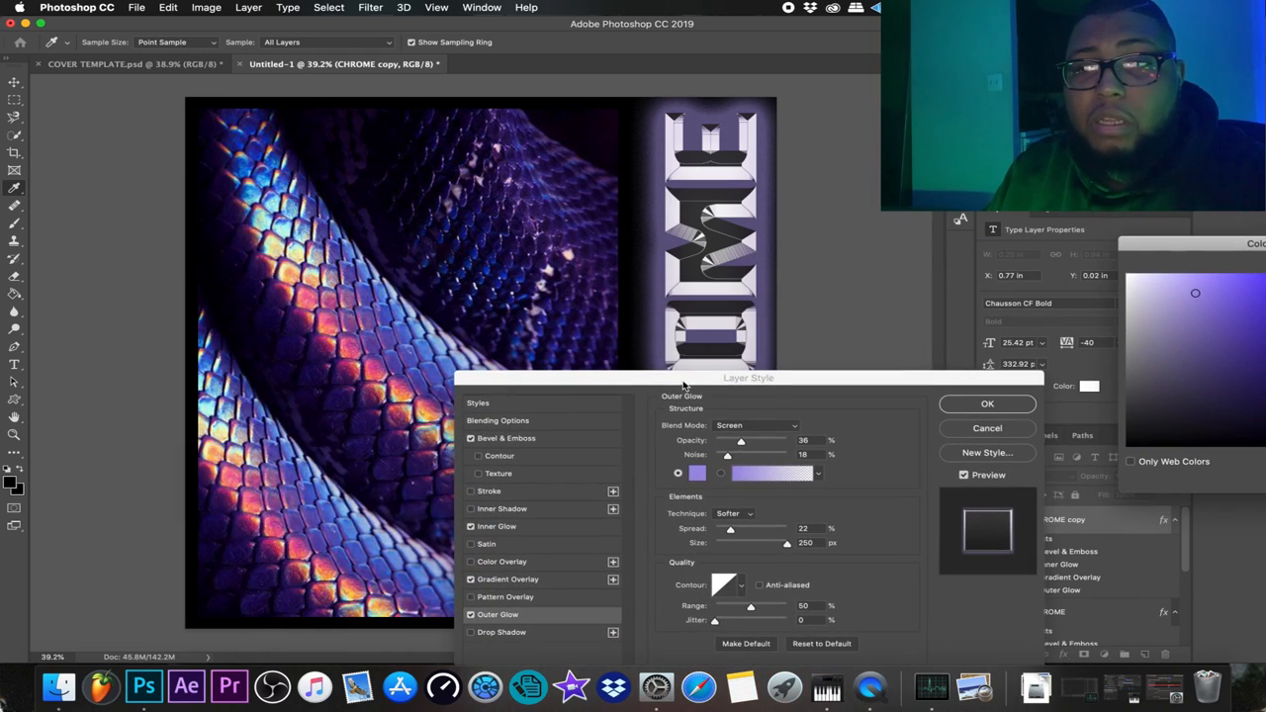
left_click(491, 491)
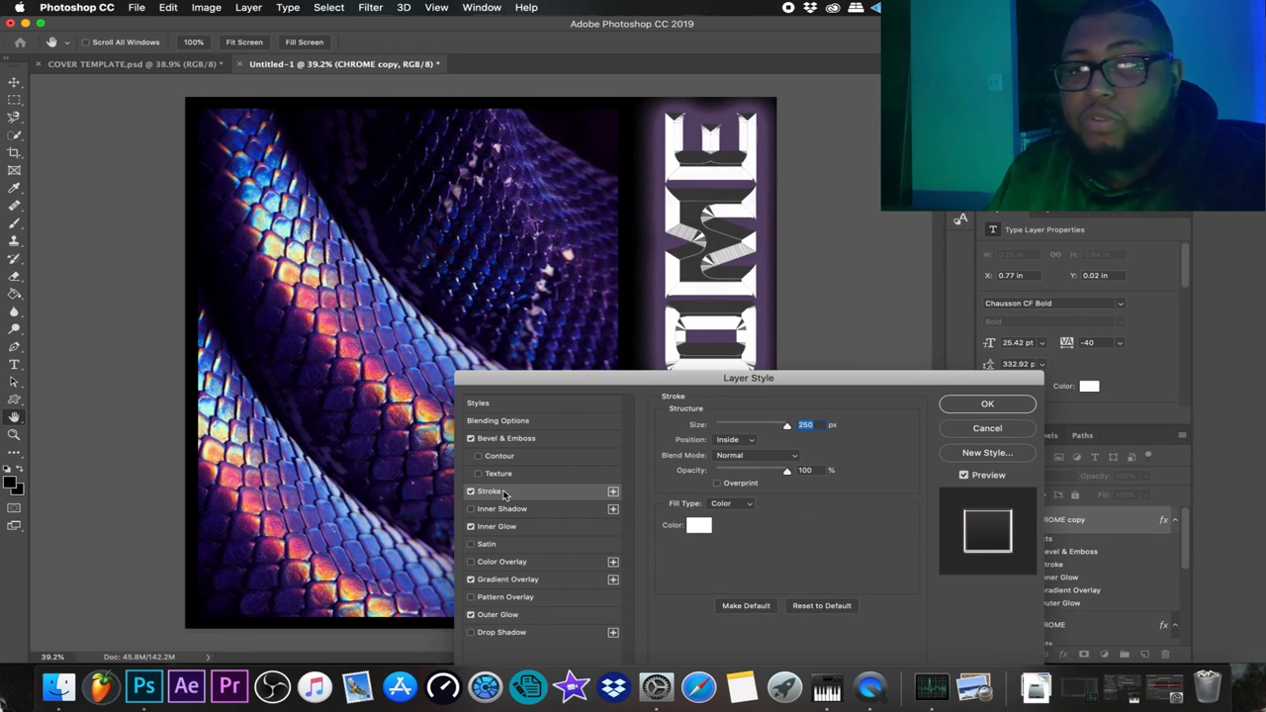
left_click(511, 439)
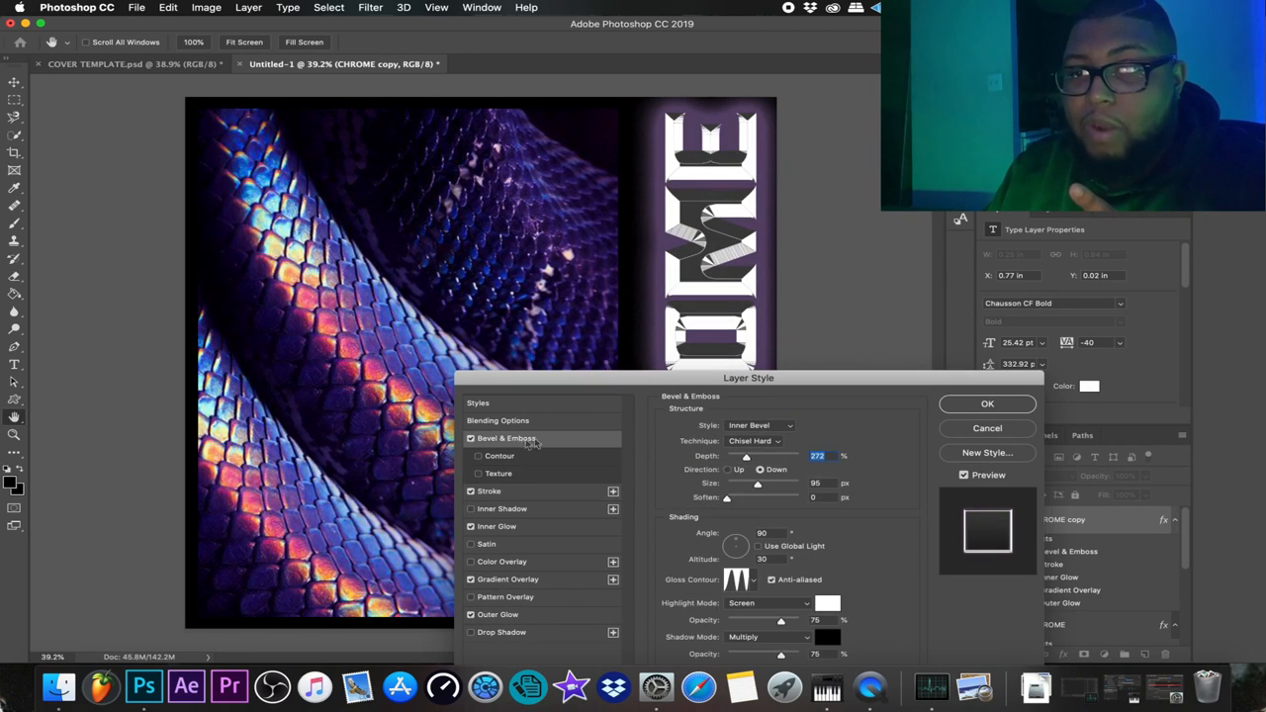
left_click(760, 425)
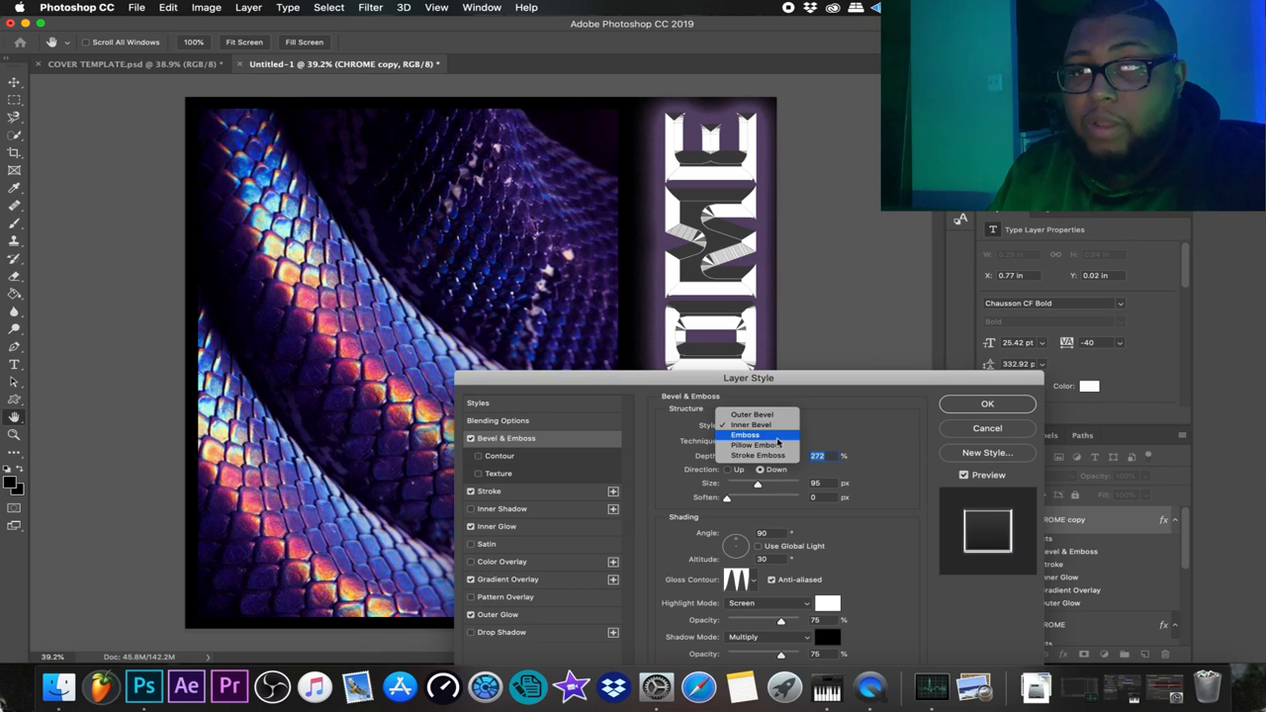
left_click(489, 490)
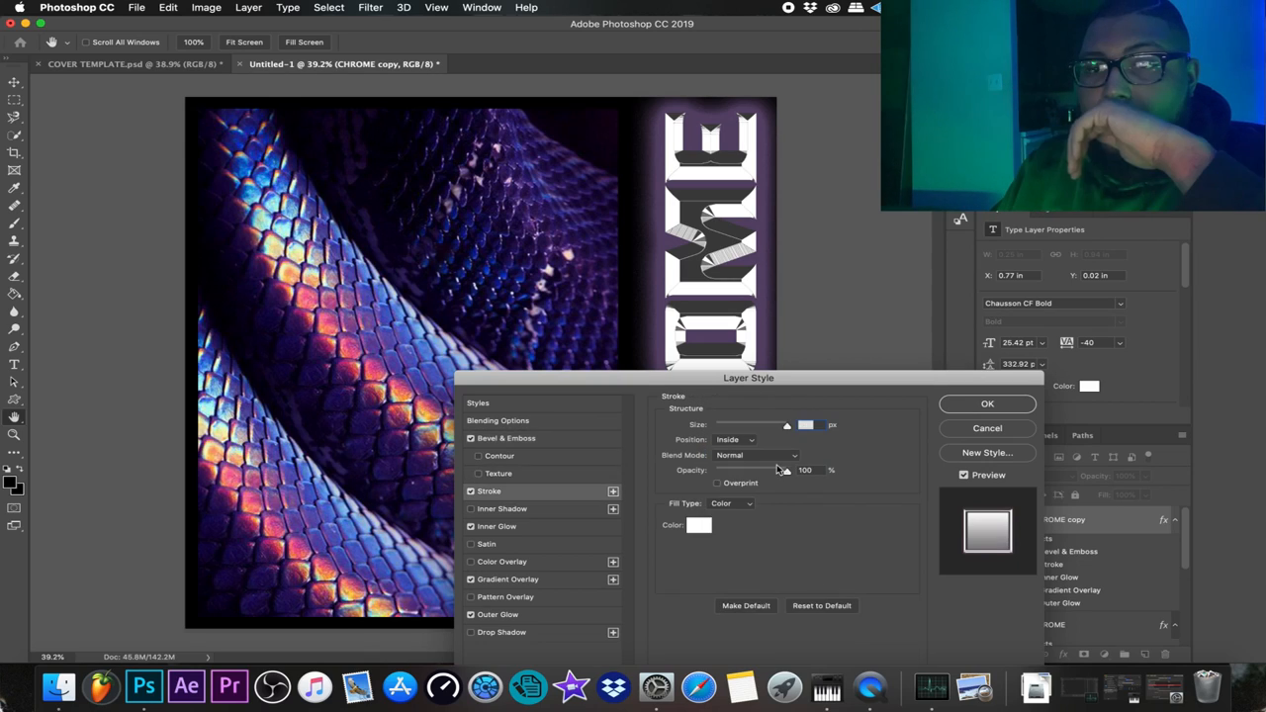
- Set the stroke Position to Outside with a gold gradient fill and confirm the style
left_click(736, 439)
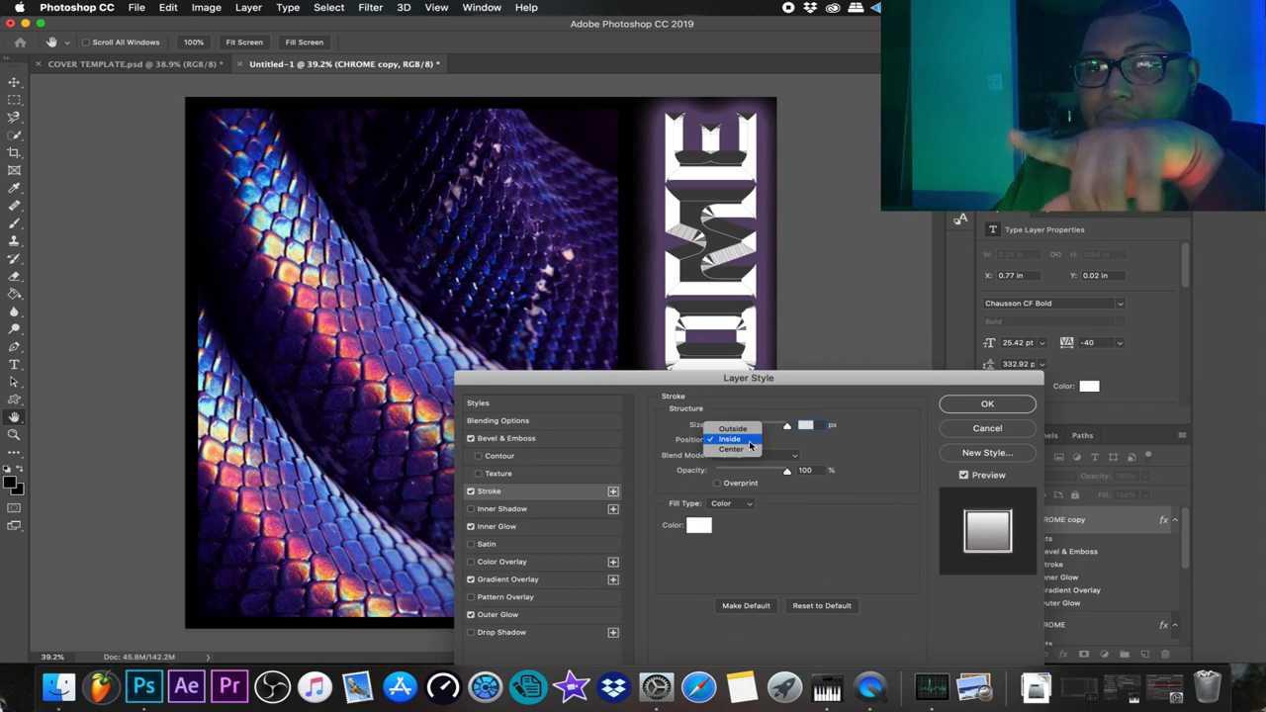
left_click(732, 427)
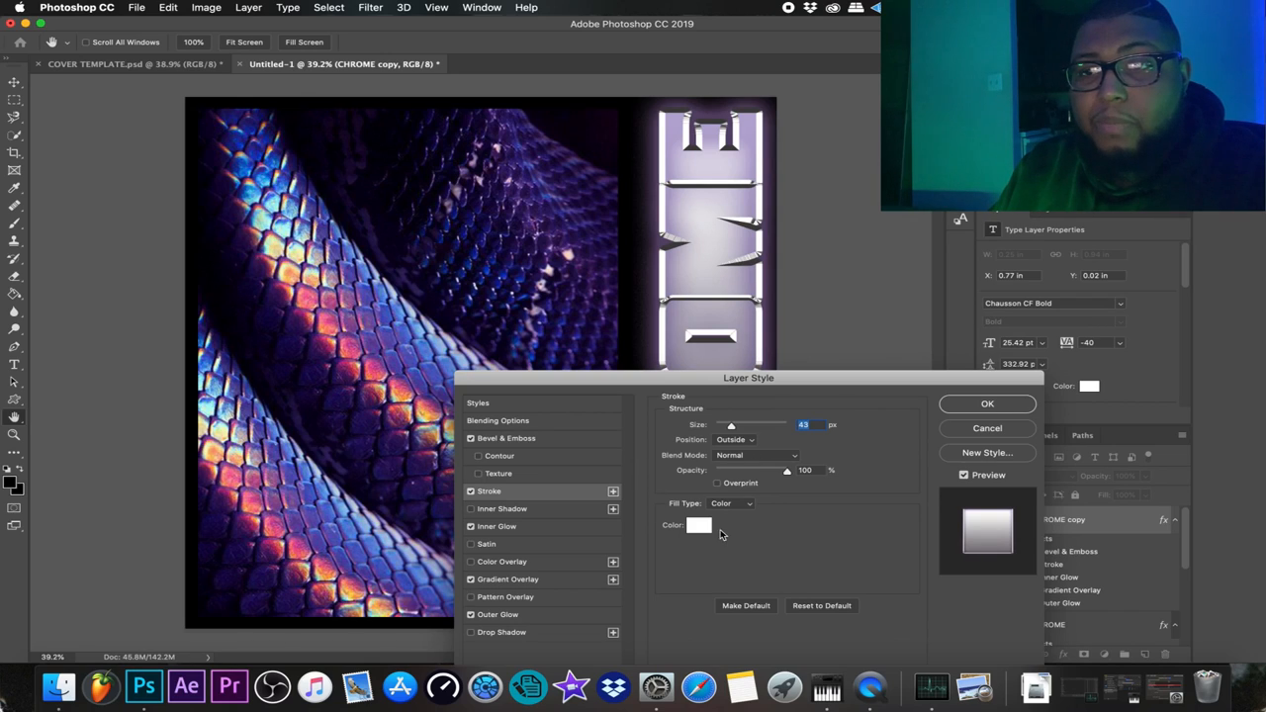
left_click(699, 527)
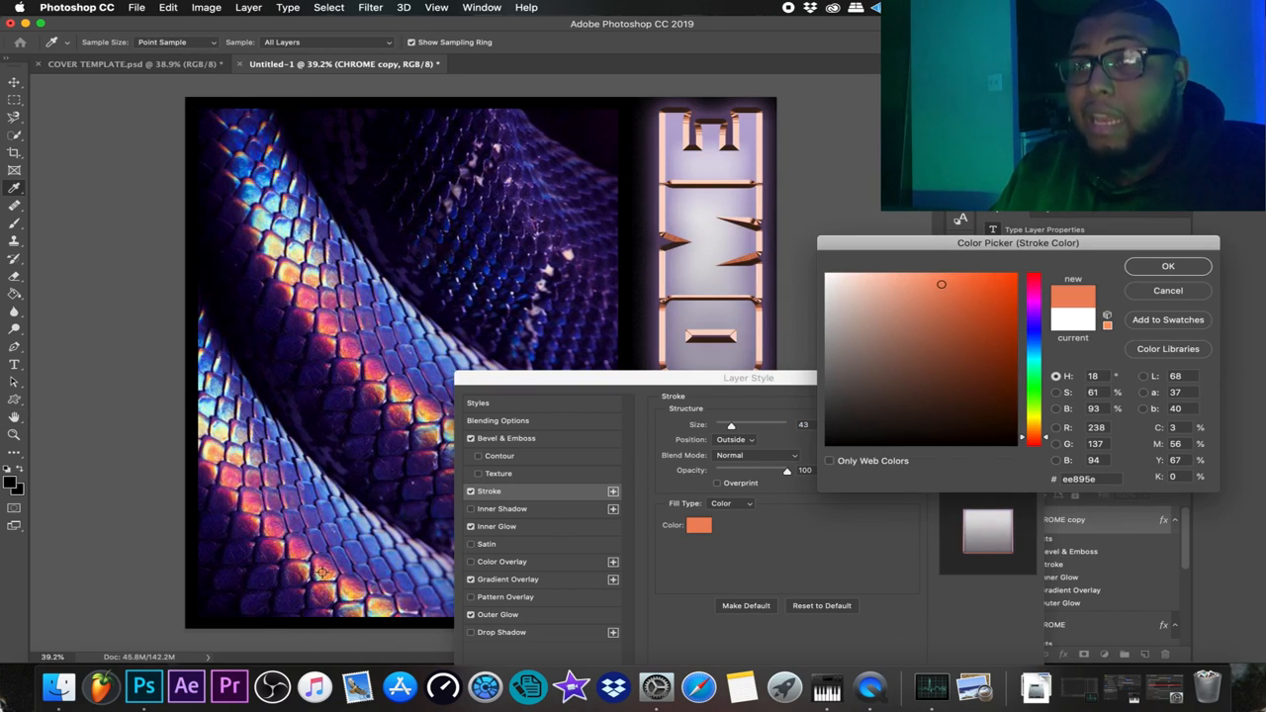
left_click(1167, 265)
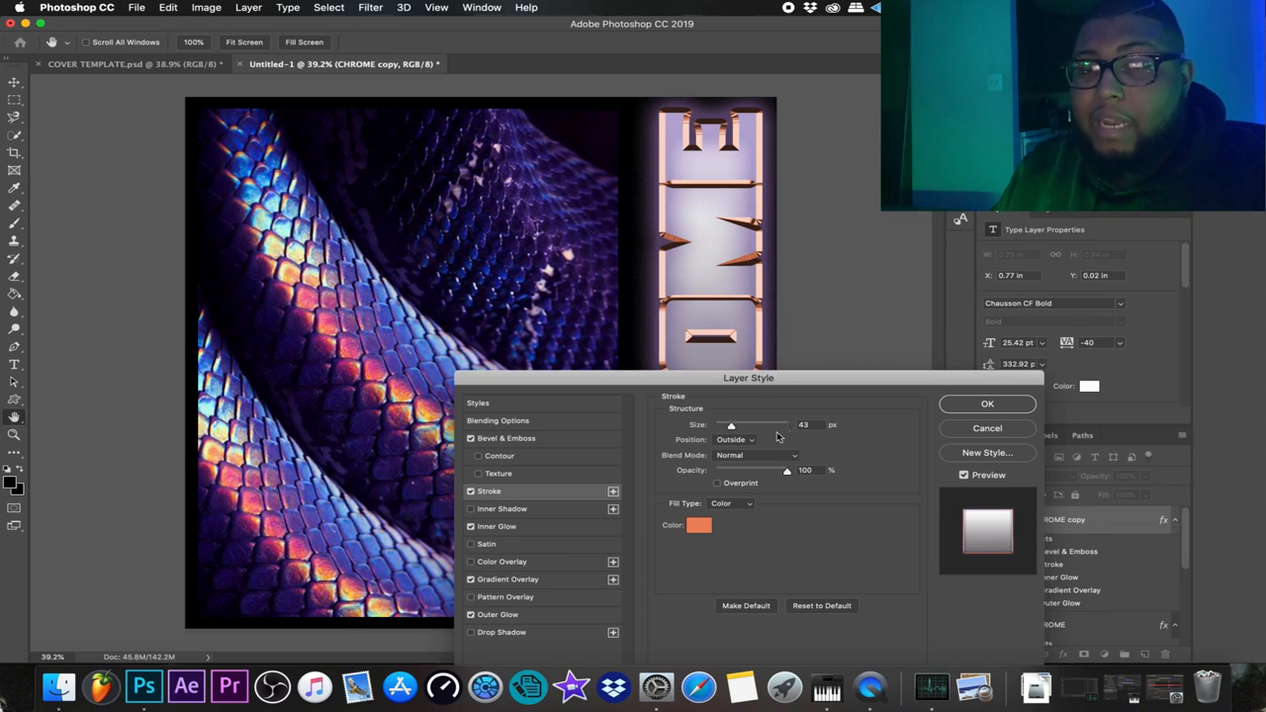
left_click(733, 505)
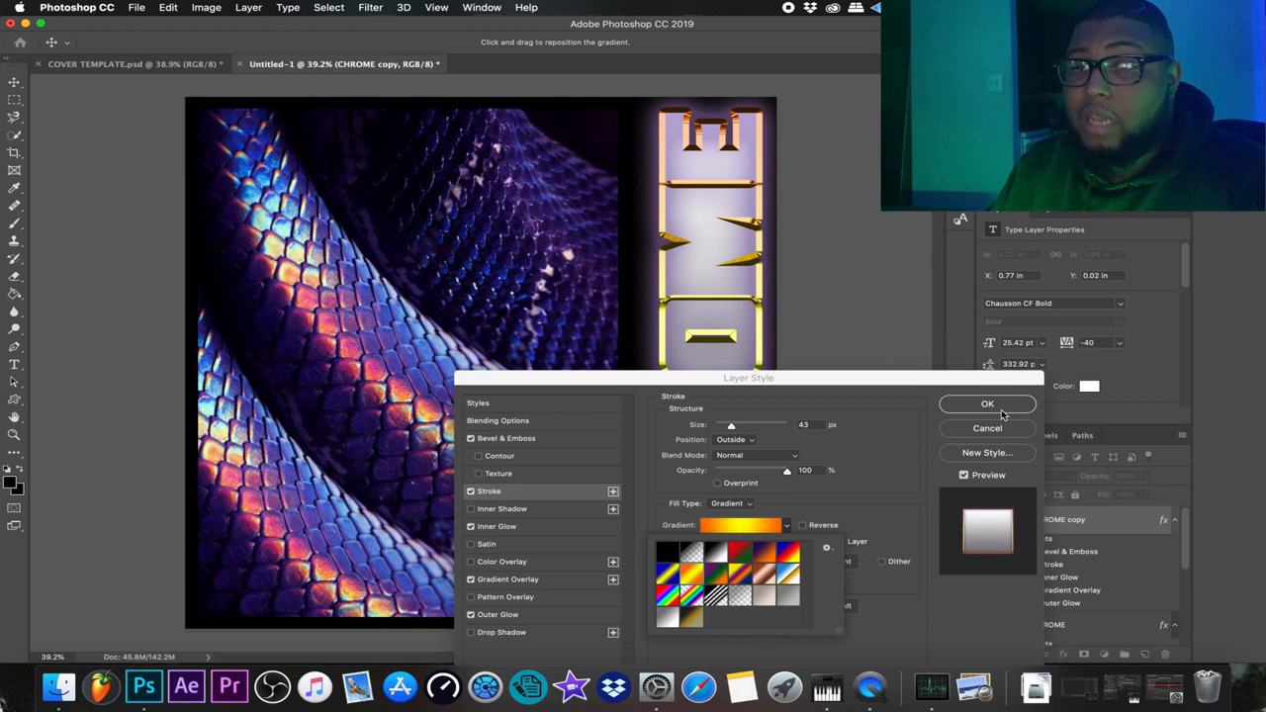
left_click(987, 404)
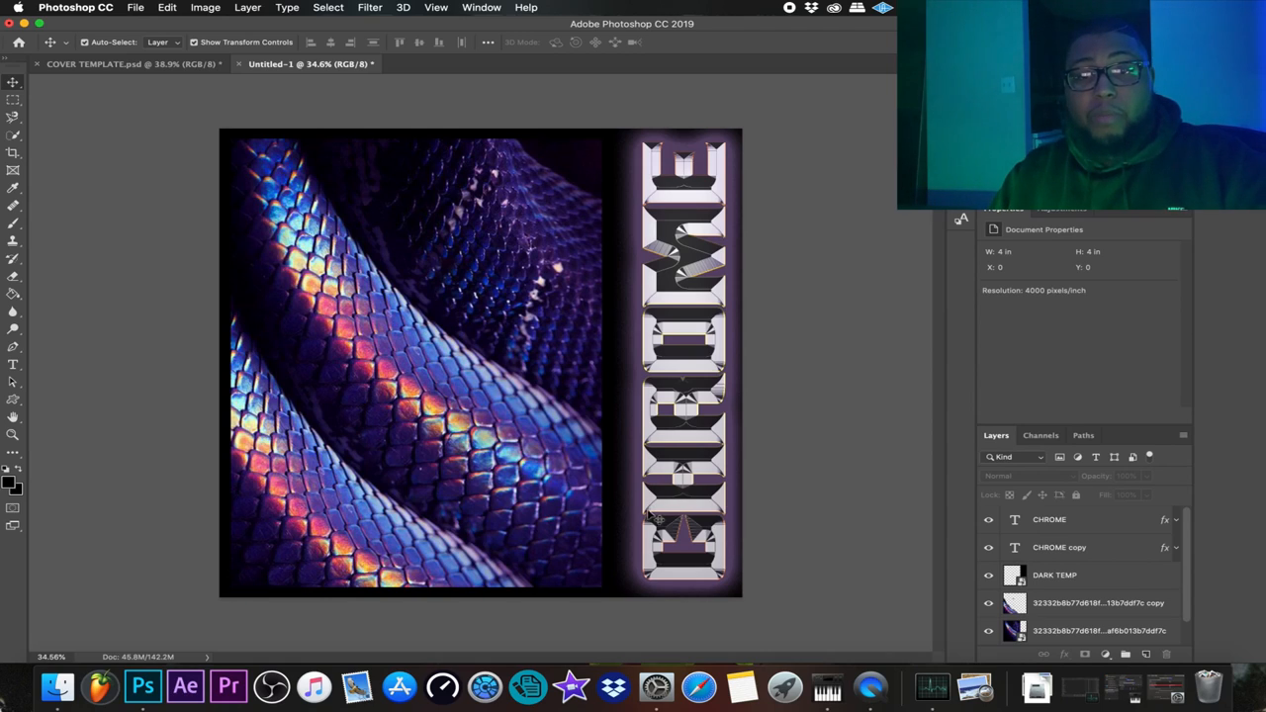
- Move CHROME copy below CHROME and bring up options for the new SPARKLE layer
left_click(64, 672)
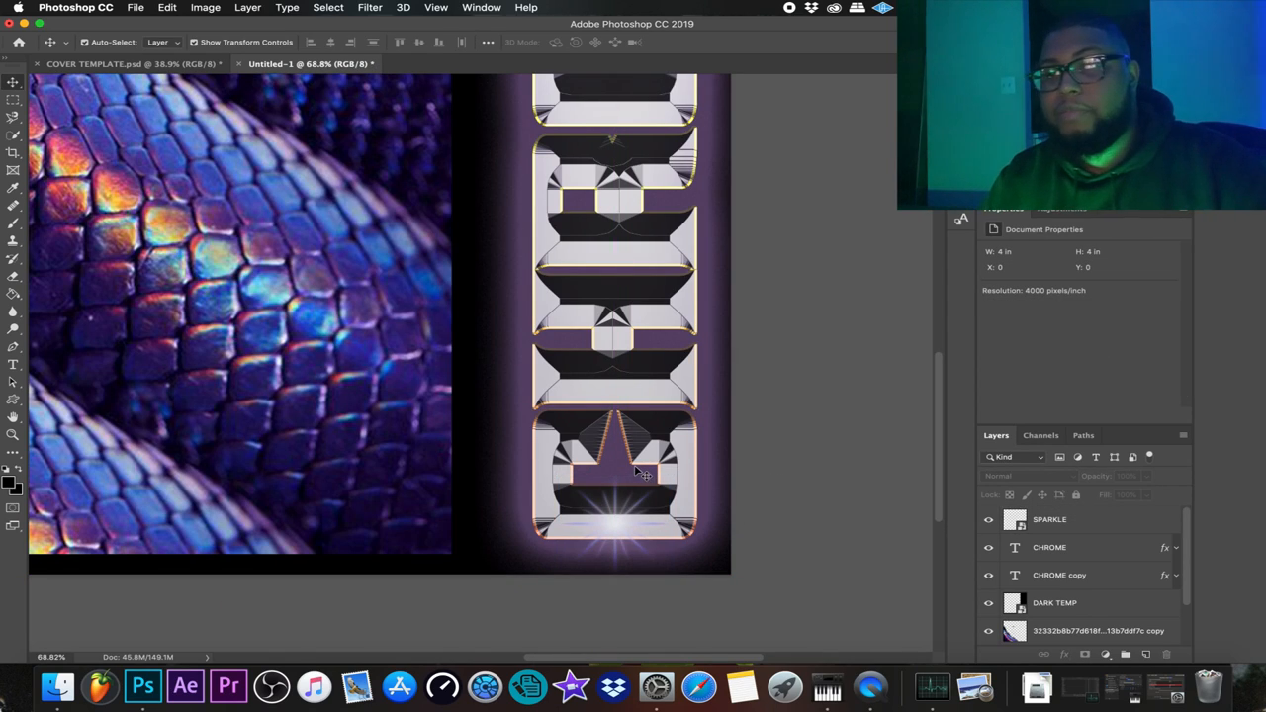
right_click(1049, 518)
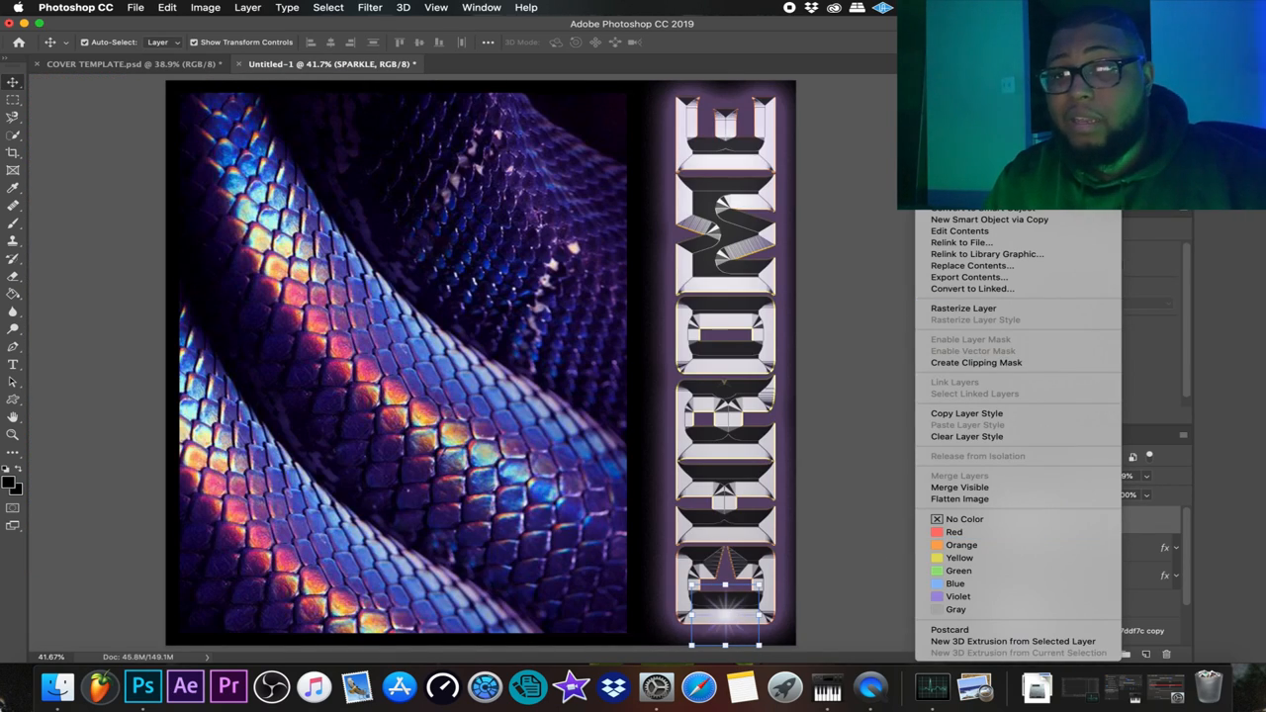